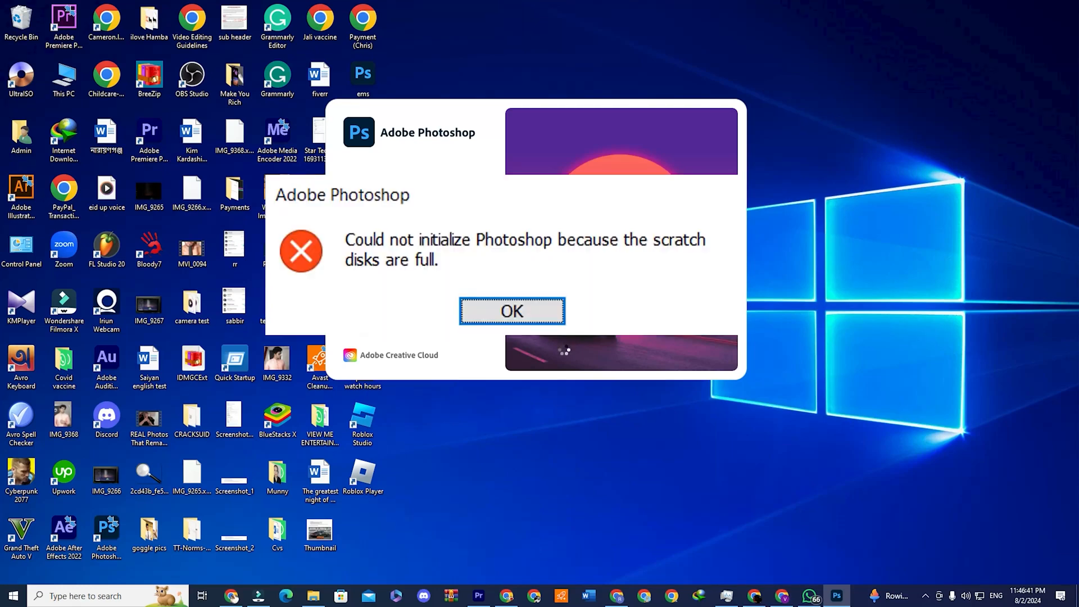
Dismiss the 'scratch disks are full' startup error dialog.
{"action": "left_click", "coordinate": [511, 311]}
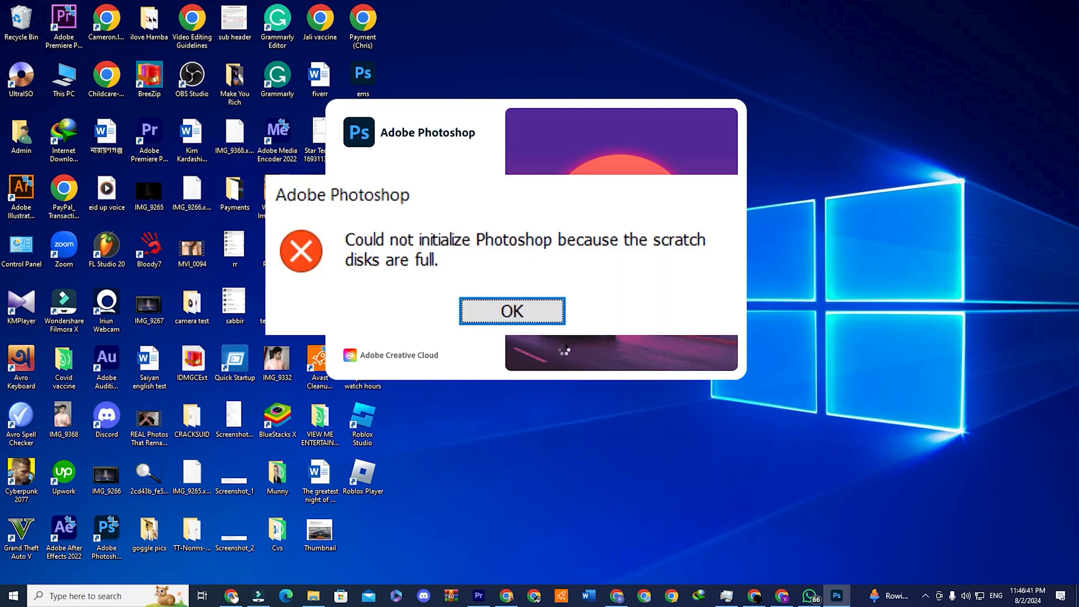
{"action": "left_click", "coordinate": [511, 311]}
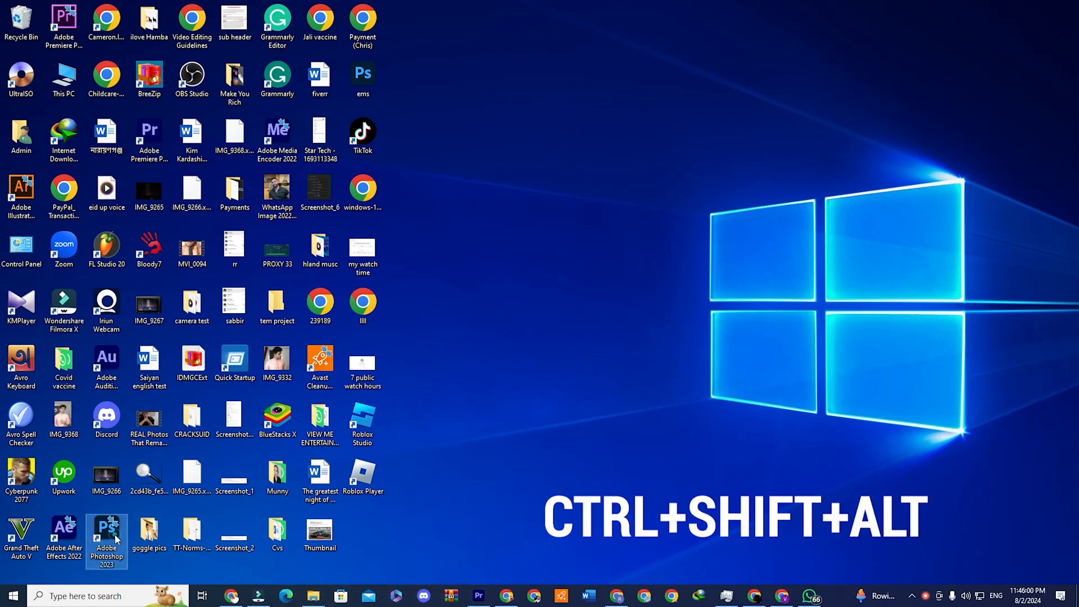
Relaunch Photoshop 2023 and answer the 'Delete the Adobe Photoshop Settings File?' prompt.
{"action": "left_click", "coordinate": [107, 533]}
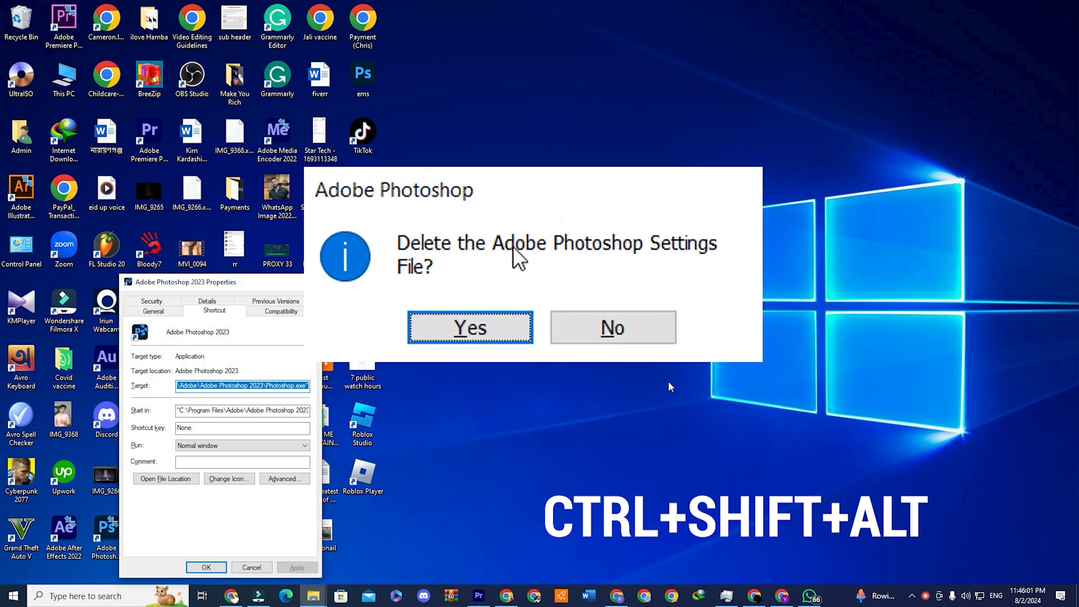
{"action": "left_click", "coordinate": [470, 327]}
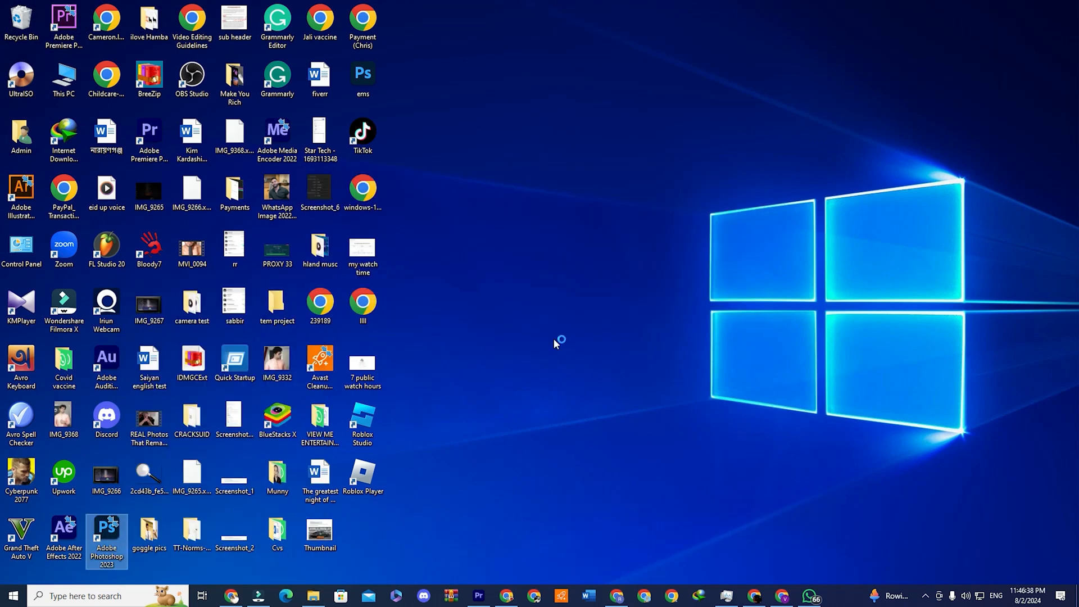
Launch Photoshop 2023 to its Home screen and open the Edit > Preferences submenu.
{"action": "double_click", "coordinate": [107, 533]}
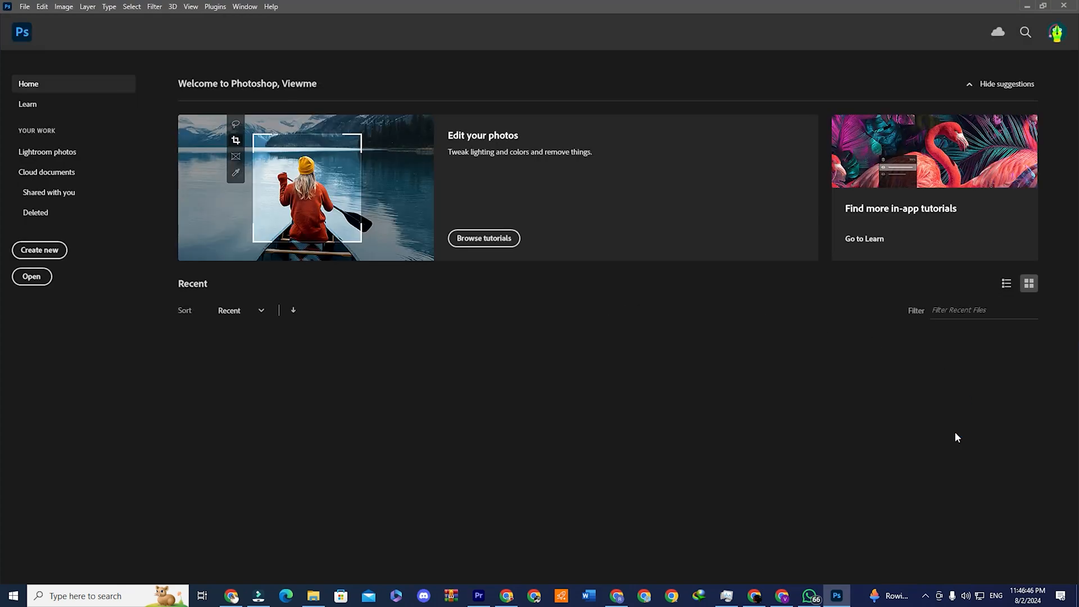
{"action": "left_click", "coordinate": [42, 7]}
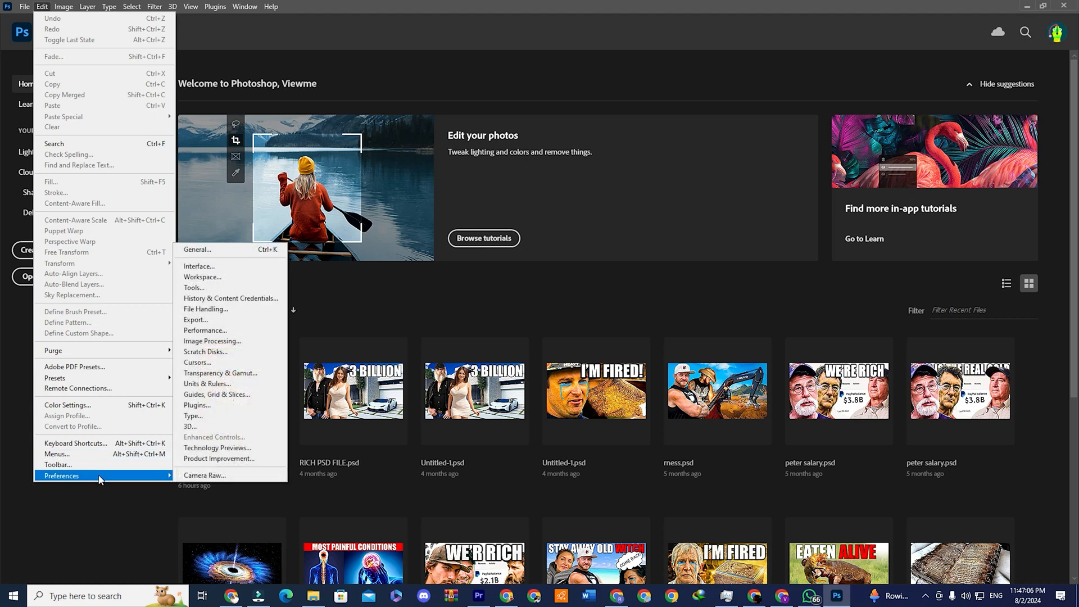
{"action": "mouse_move", "coordinate": [208, 351]}
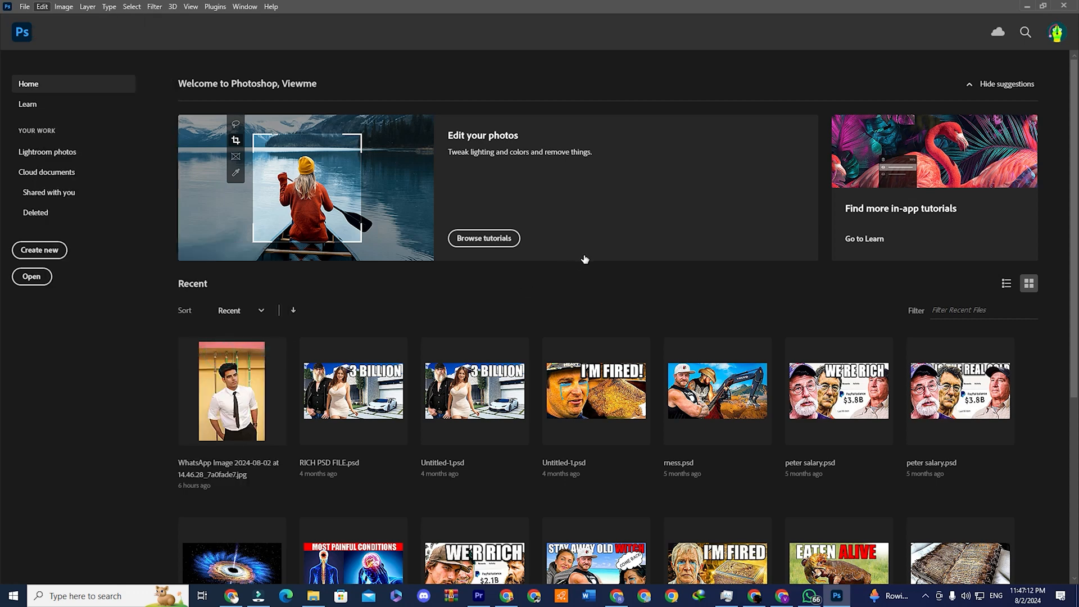
Enable drives D:\ through H:\ as scratch disks, confirm, and bring up the taskbar menu.
{"action": "left_click", "coordinate": [41, 6]}
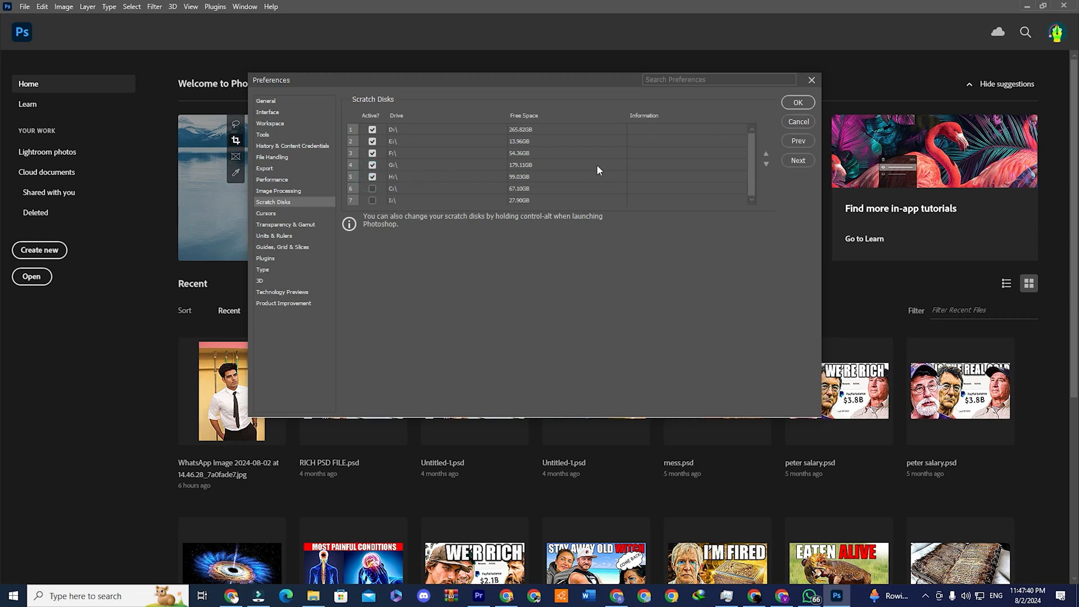
{"action": "left_click", "coordinate": [797, 103]}
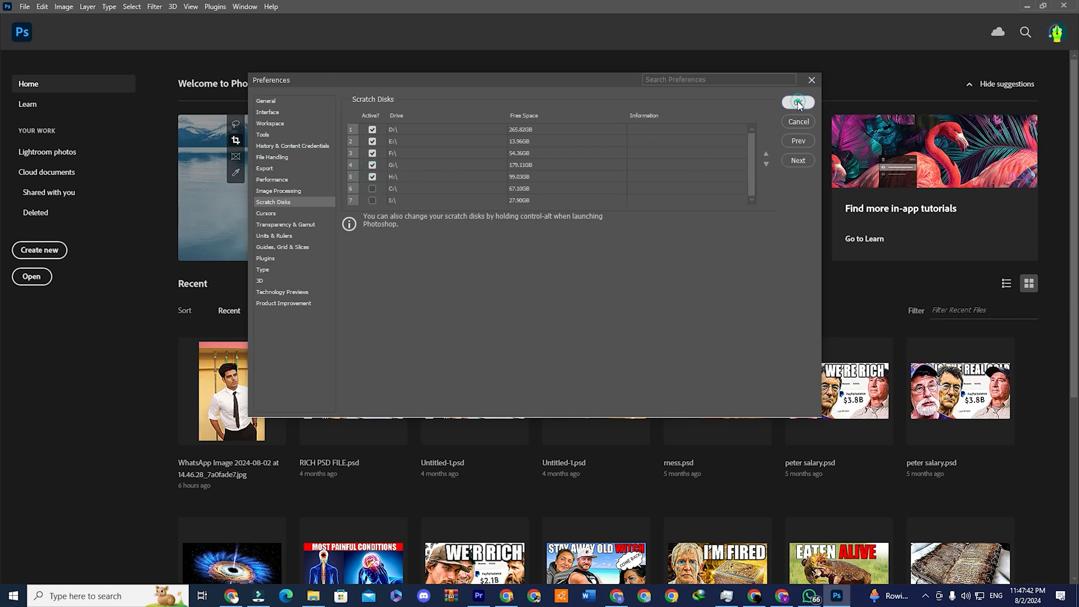
{"action": "left_click", "coordinate": [797, 102]}
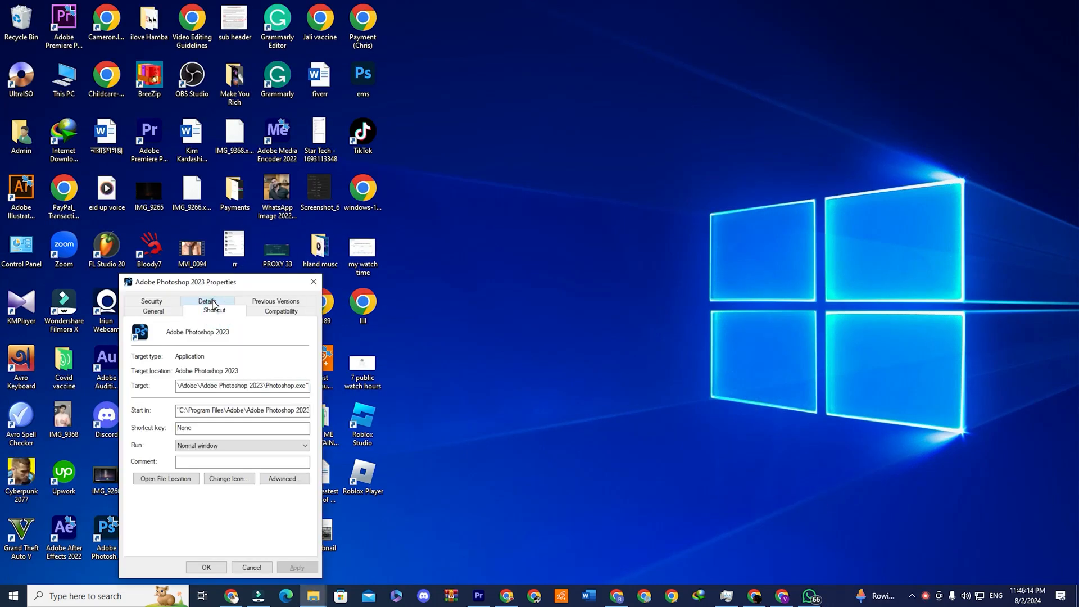
{"action": "left_click", "coordinate": [153, 311]}
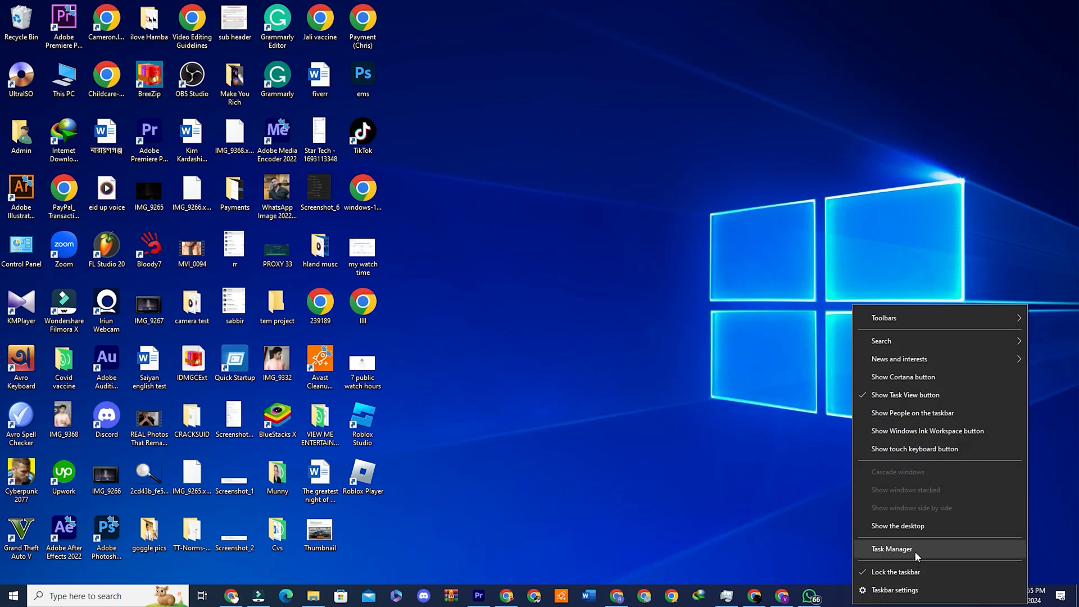
Open Task Manager and scroll Processes to Adobe Content Synchronizer and Adobe DVA 2023.
{"action": "left_click", "coordinate": [892, 548]}
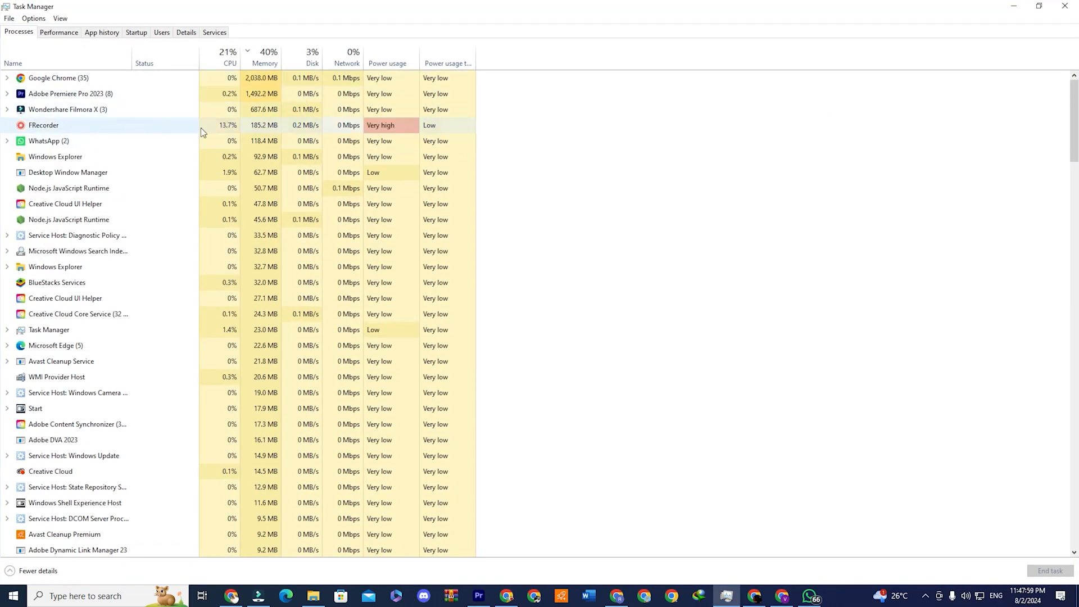
{"action": "scroll", "scroll_direction": "down", "scroll_amount": 3}
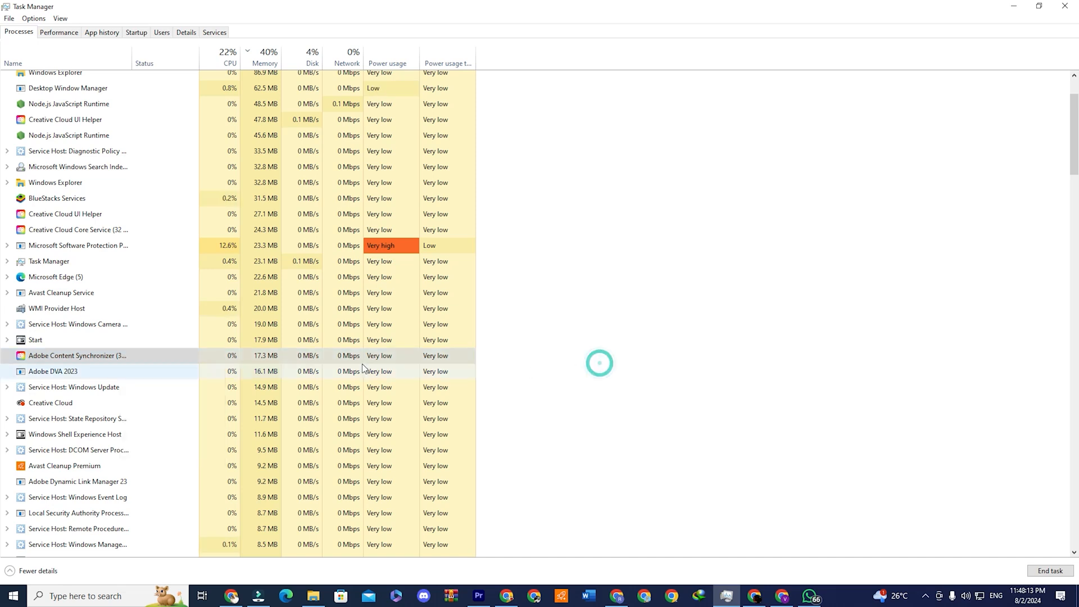